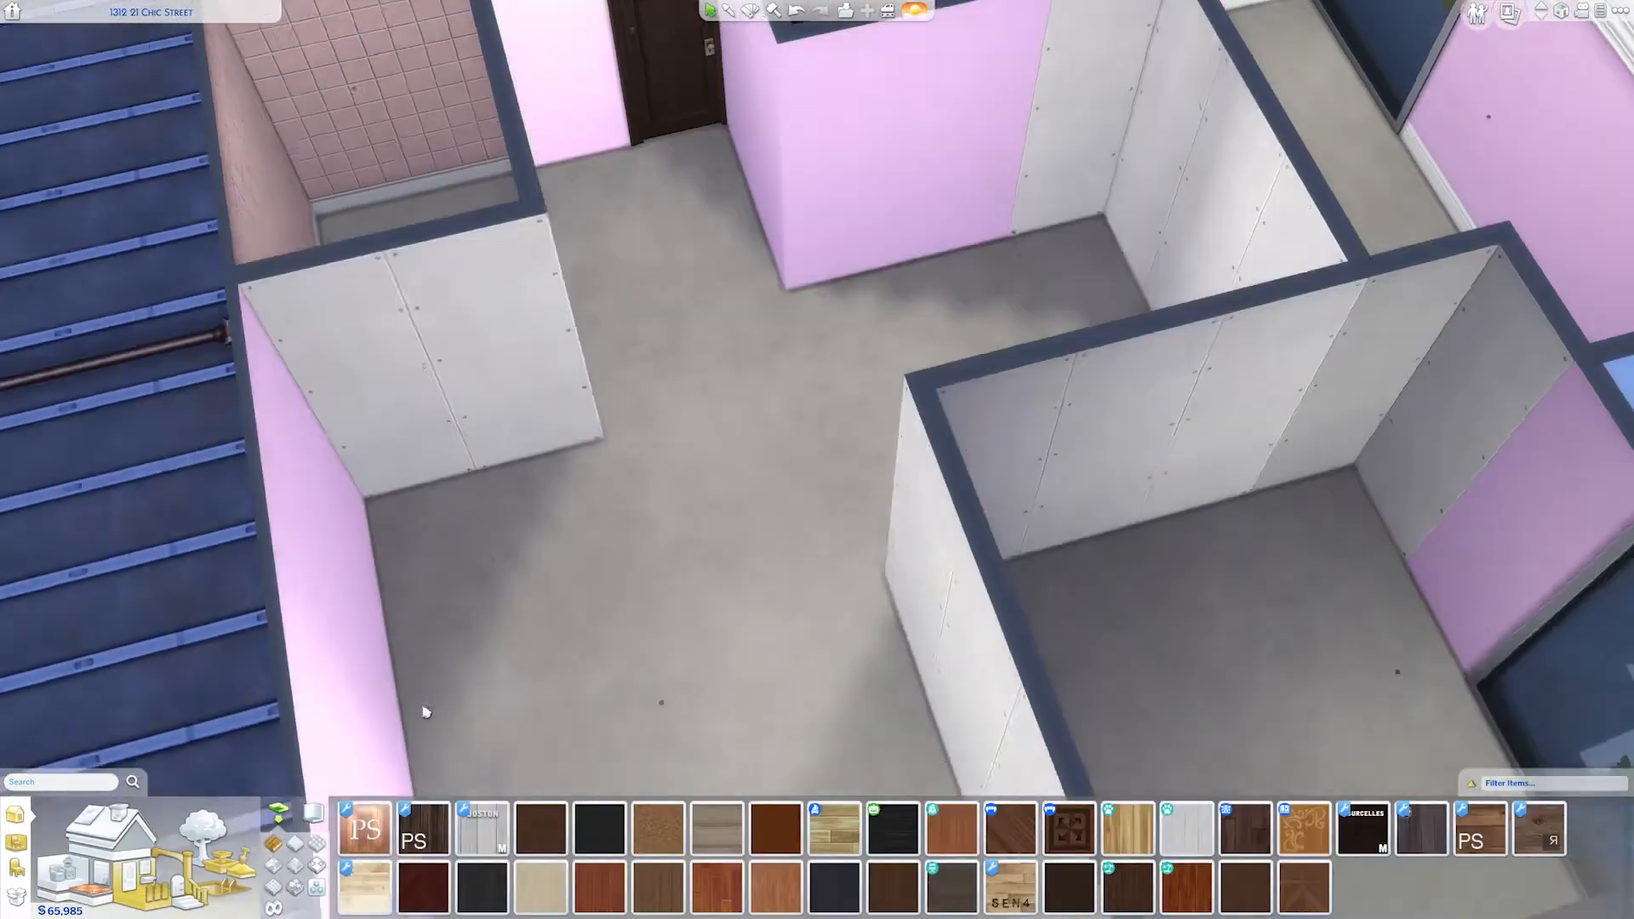
Step: Paint the bathroom walls and floor white, then install a speckled shower base and wall showerhead
click(599, 827)
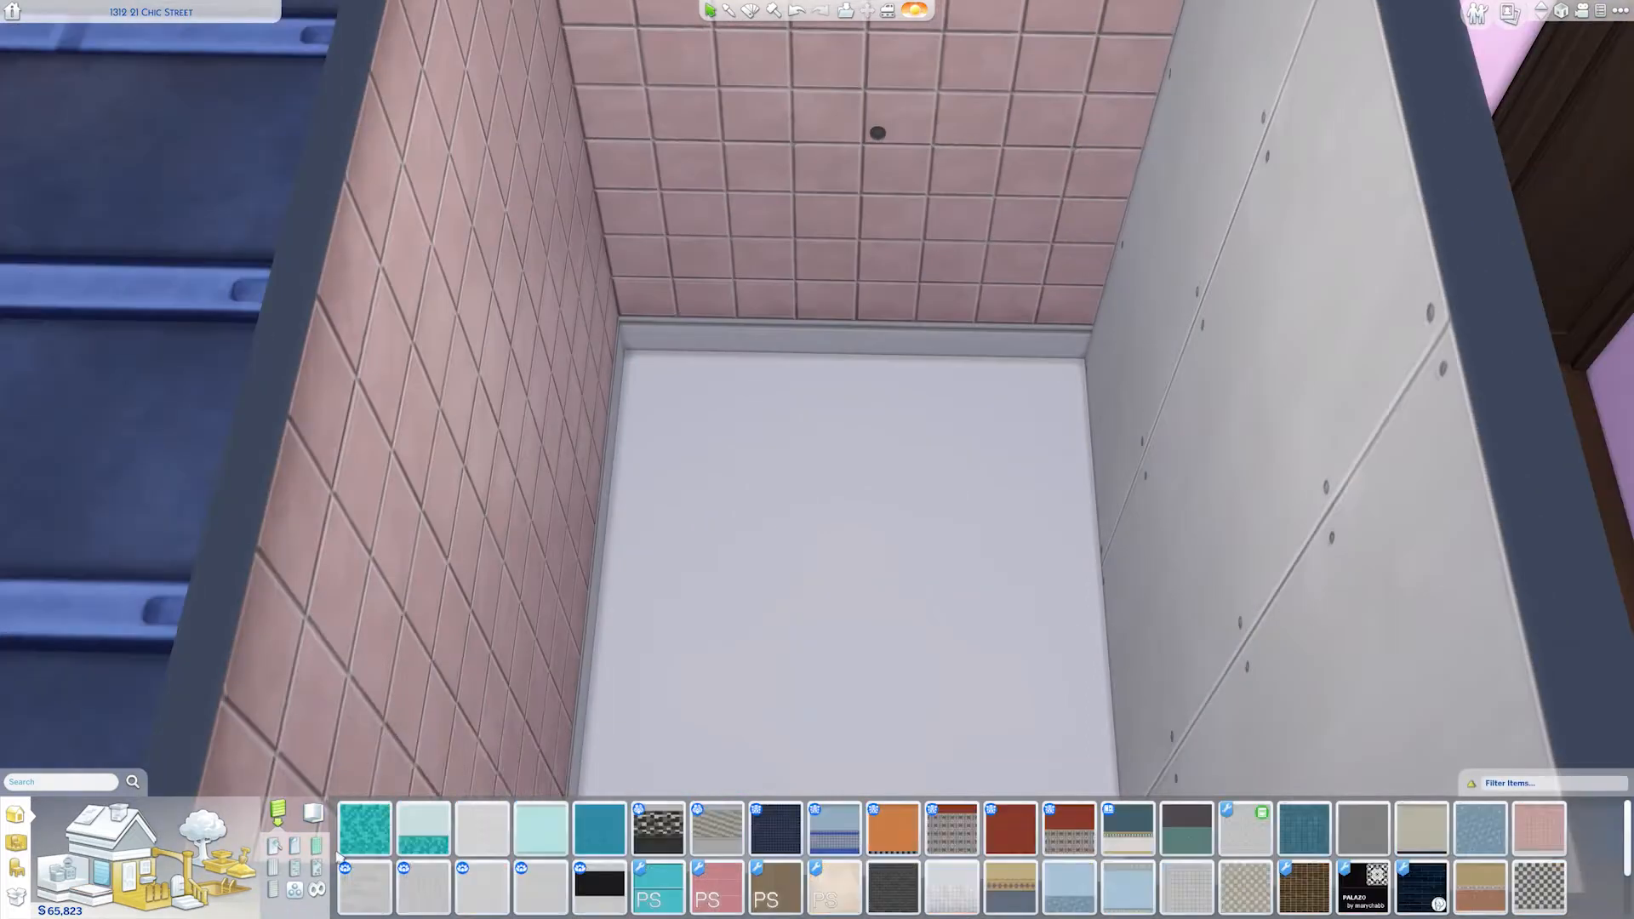
click(539, 828)
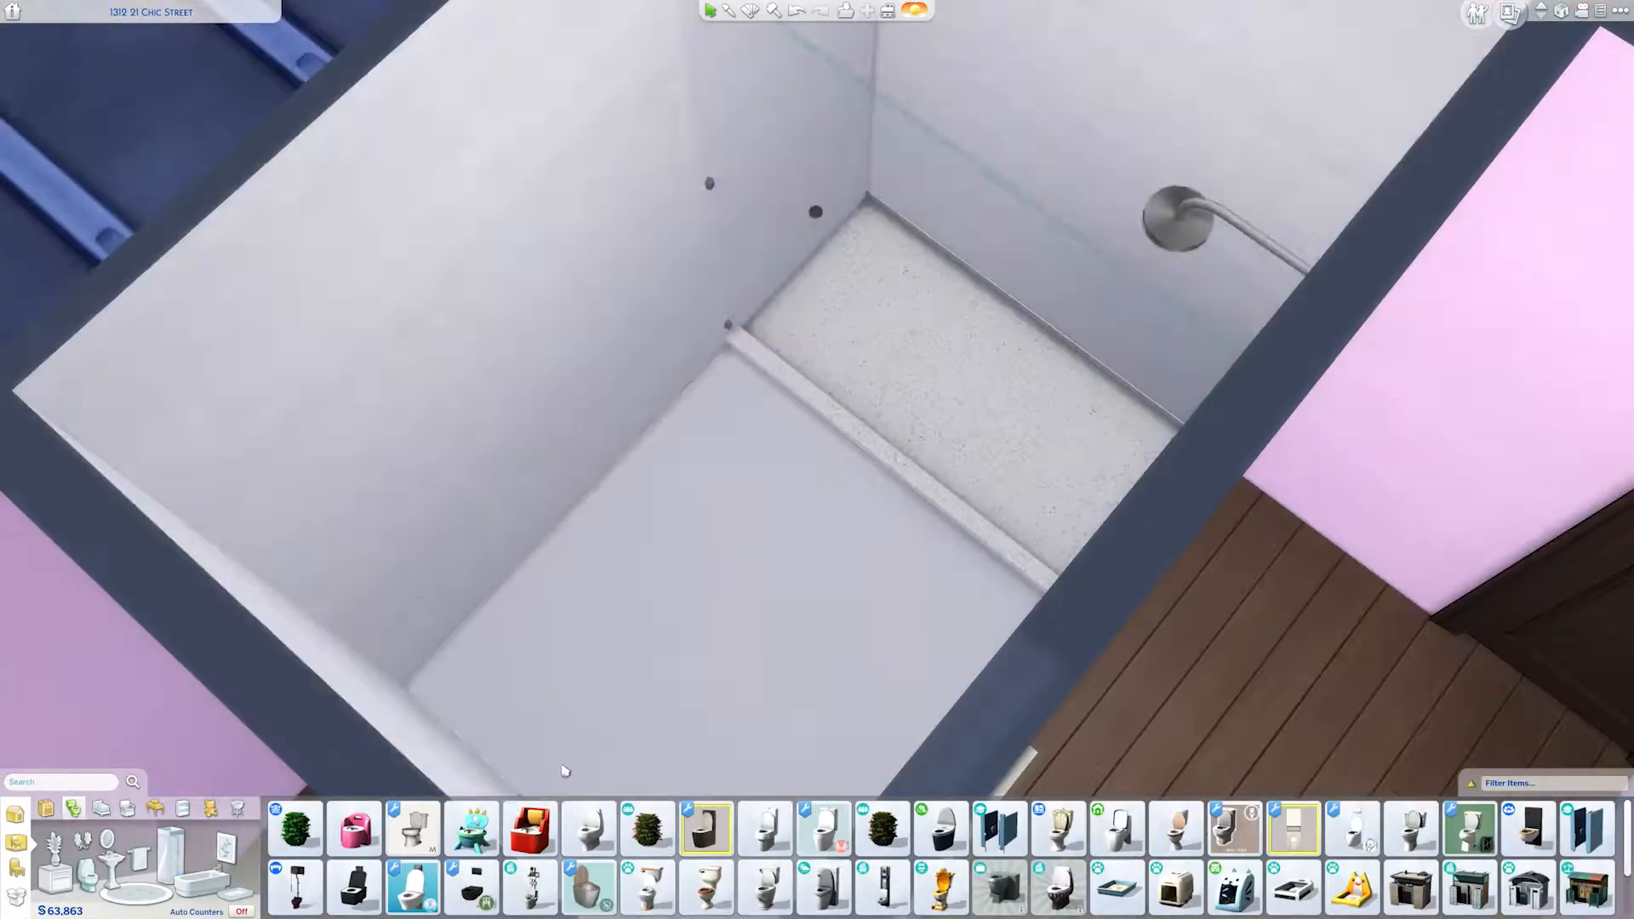
Step: Add a glass shower, toilet, towel rack, paper holder and mirror, then pick a neon sign
click(412, 887)
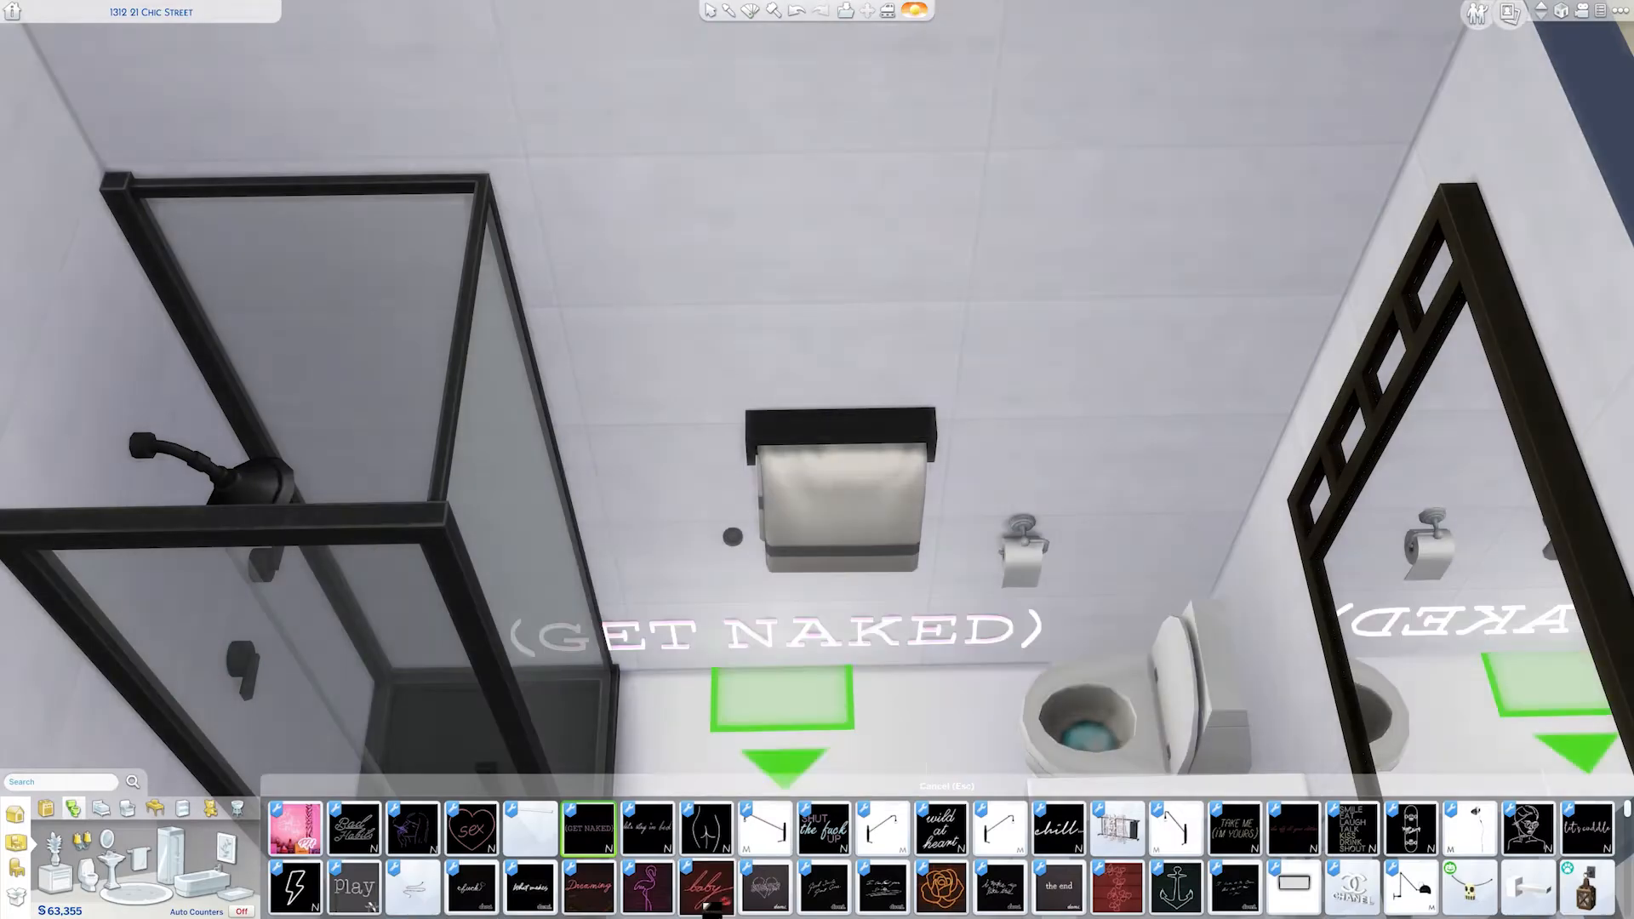
Step: Hang the GET NAKED neon sign above the towel rack and return to paused Live Mode
click(997, 887)
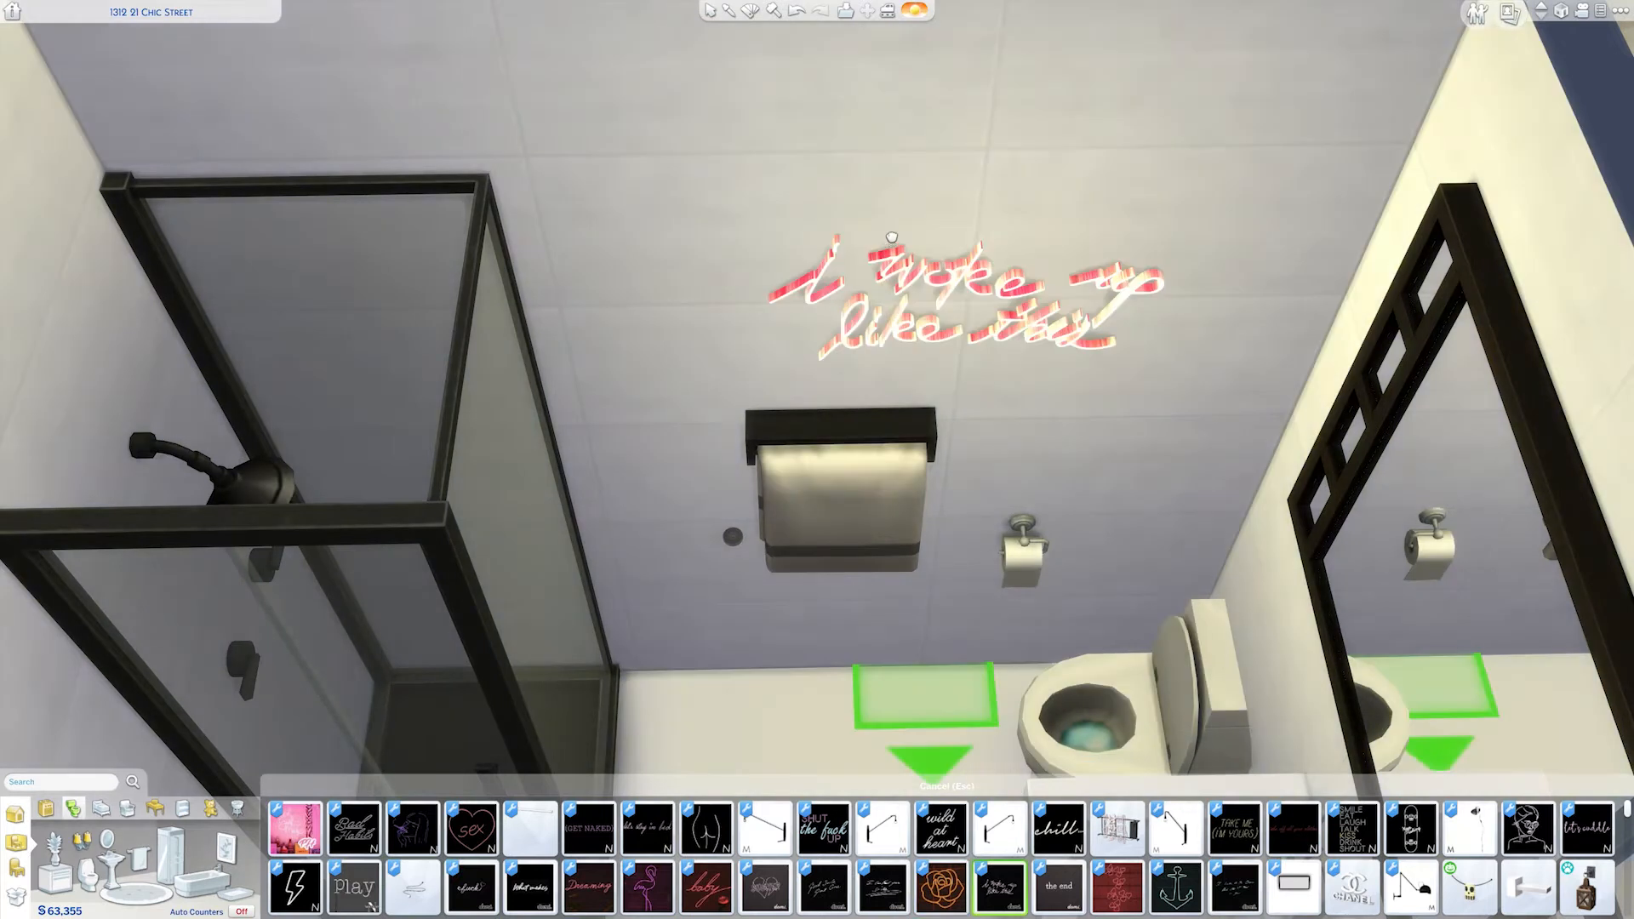
click(1234, 887)
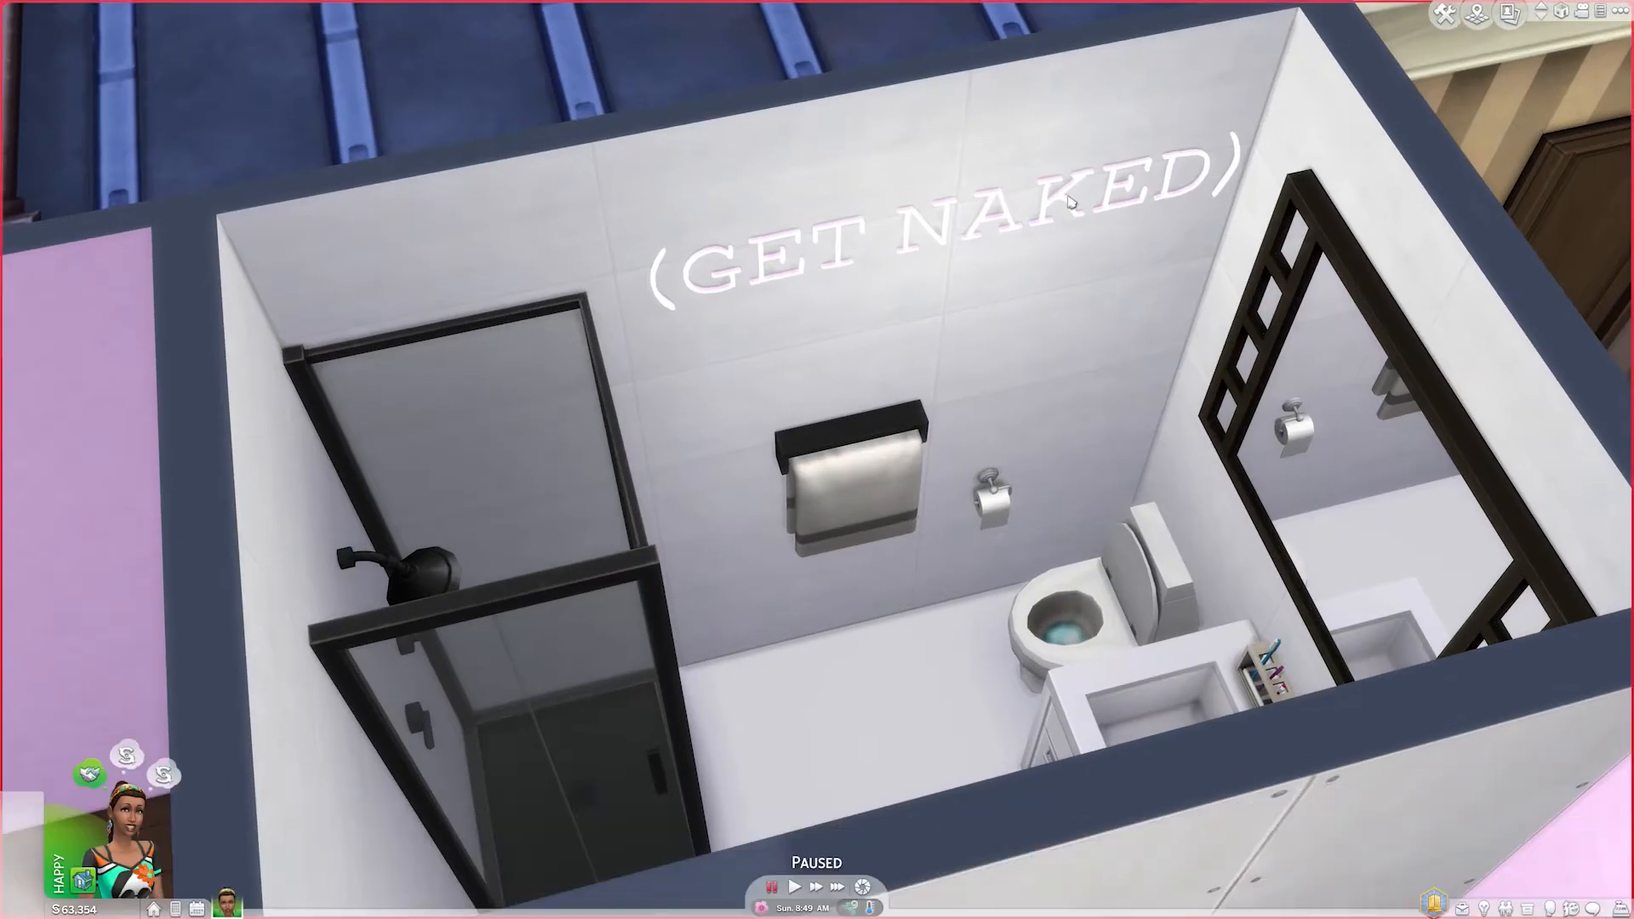
Step: Lay dark wood flooring and add grey tufted and floral sofas, a dresser and glass coffee table
click(1071, 203)
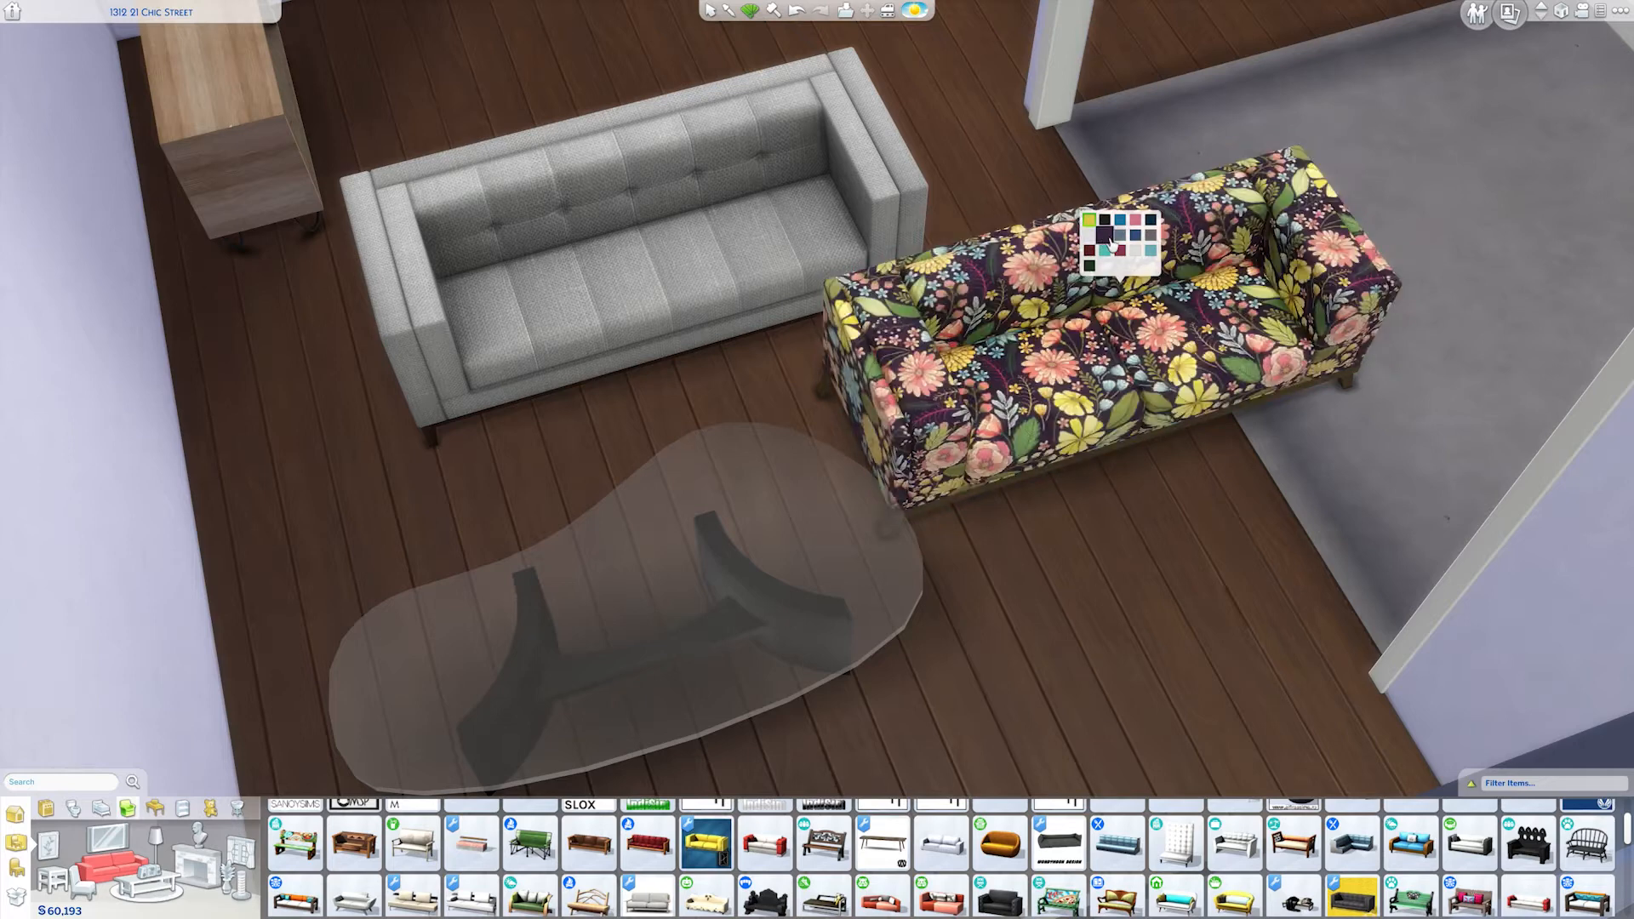
Step: Choose the wood-finish fridge from Refrigerators and position it beside the white fridge
click(1100, 245)
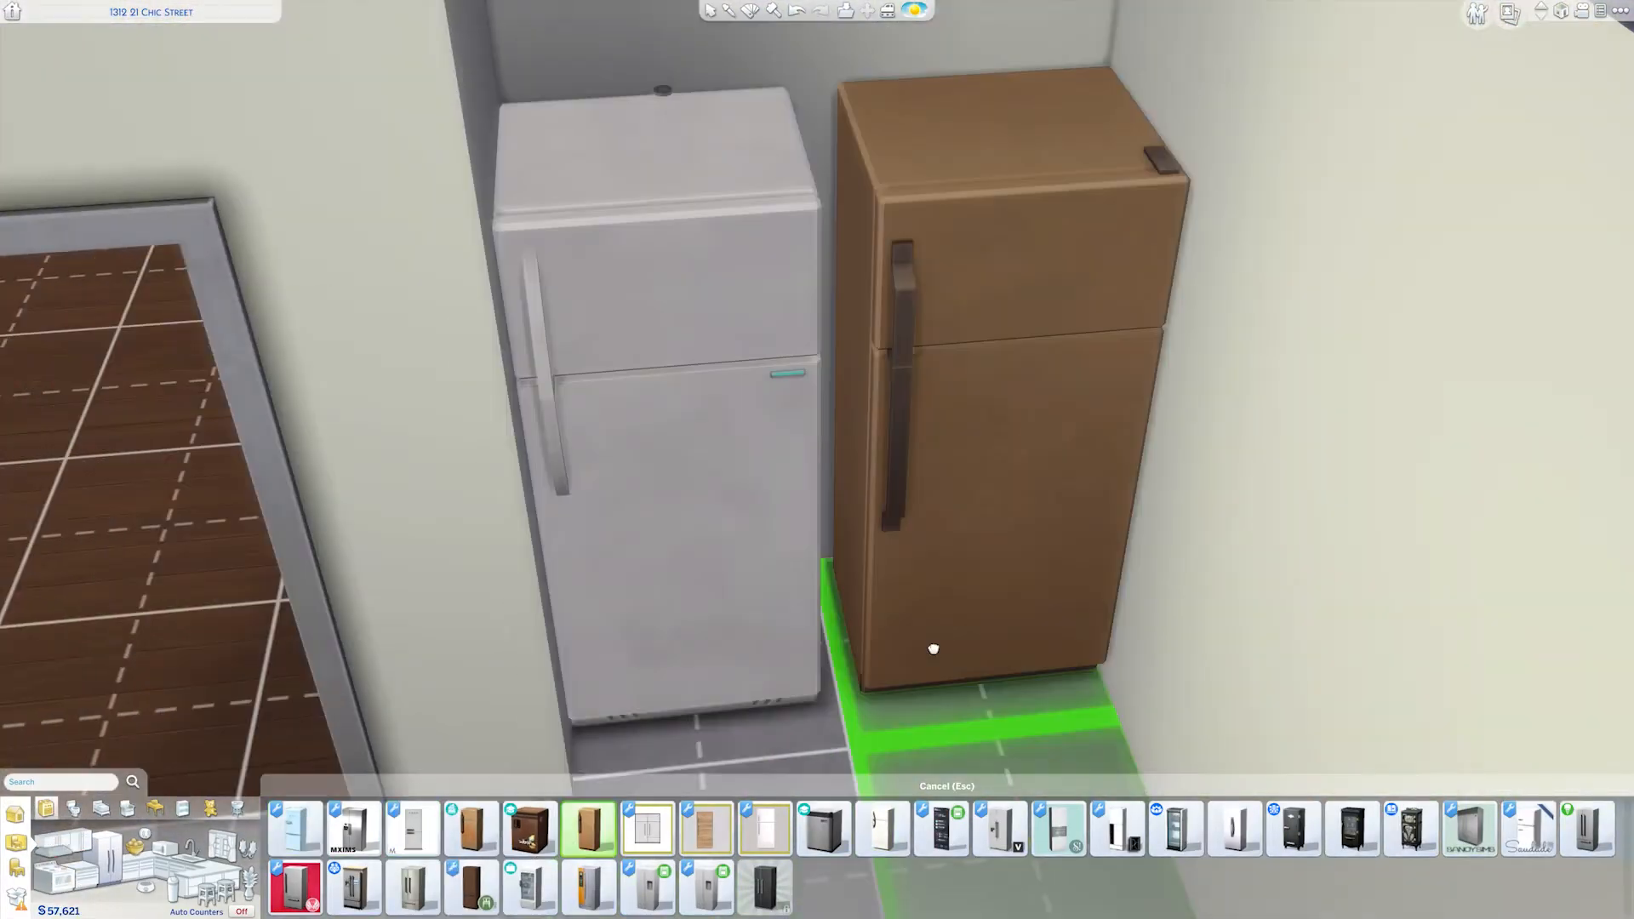
click(1176, 830)
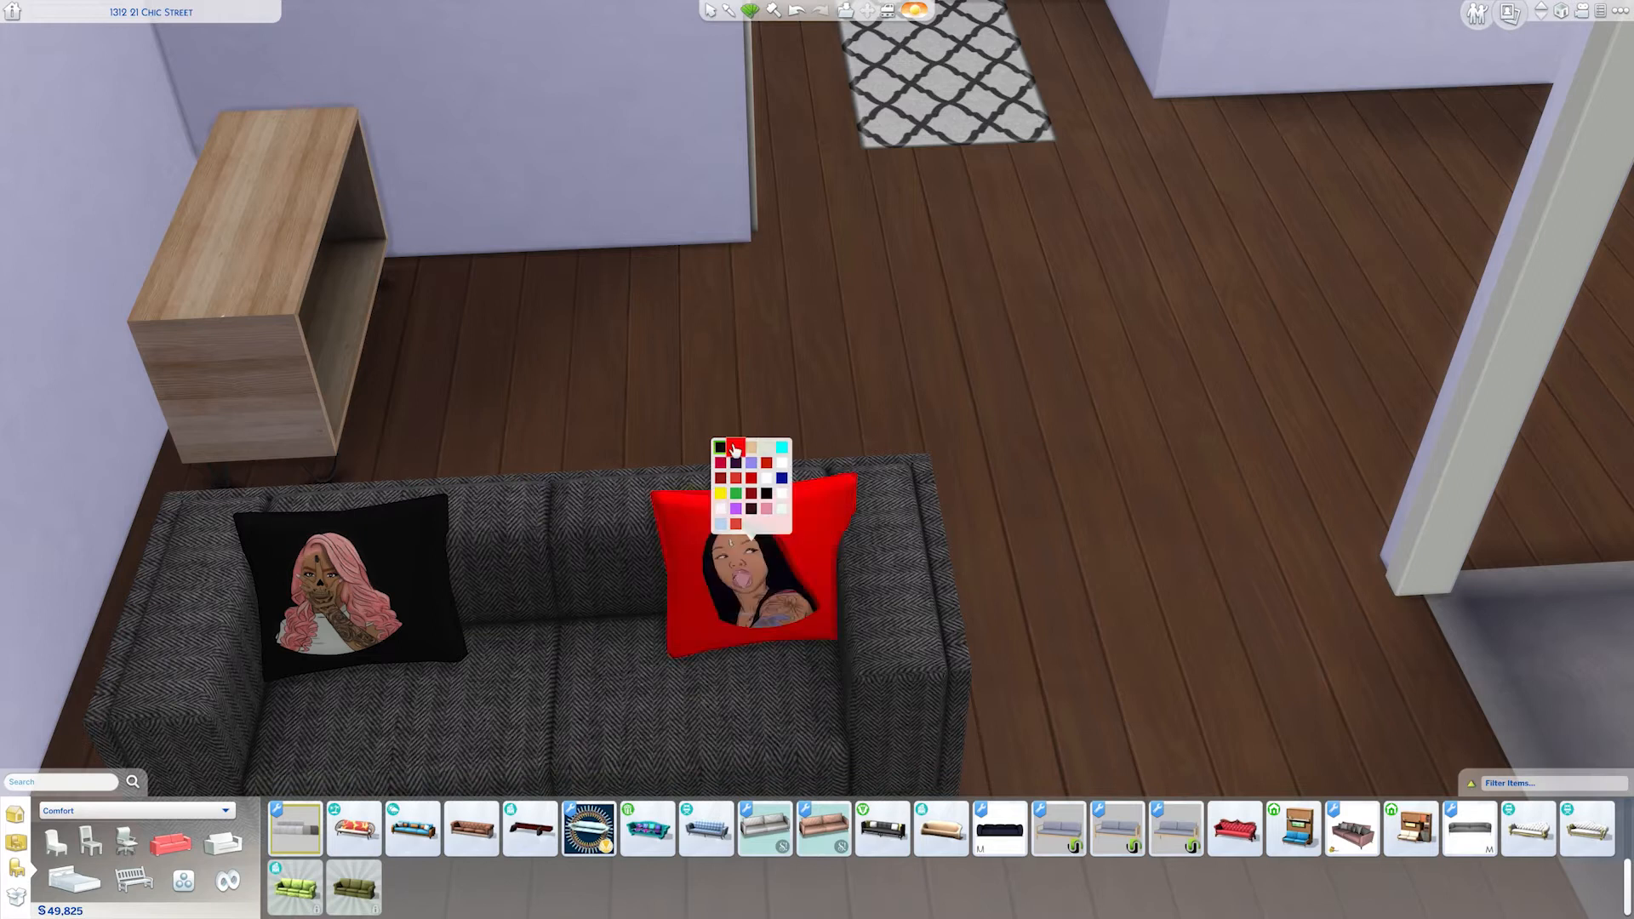
Step: Try yellow, dark red and red patterned designs on the couch pillows
click(719, 493)
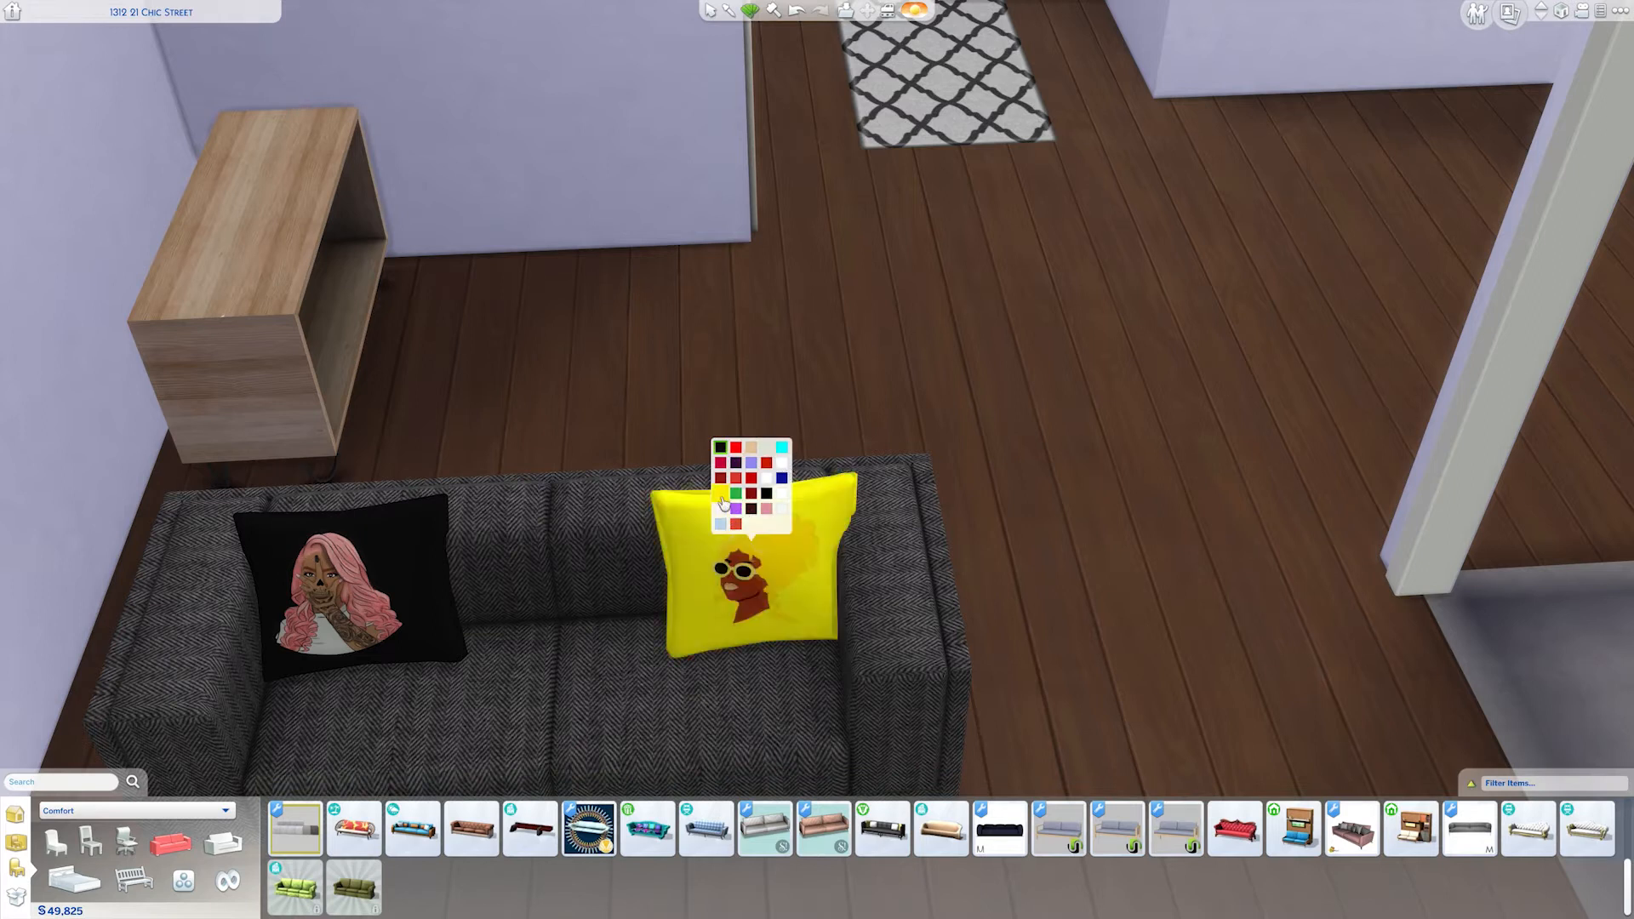
click(720, 507)
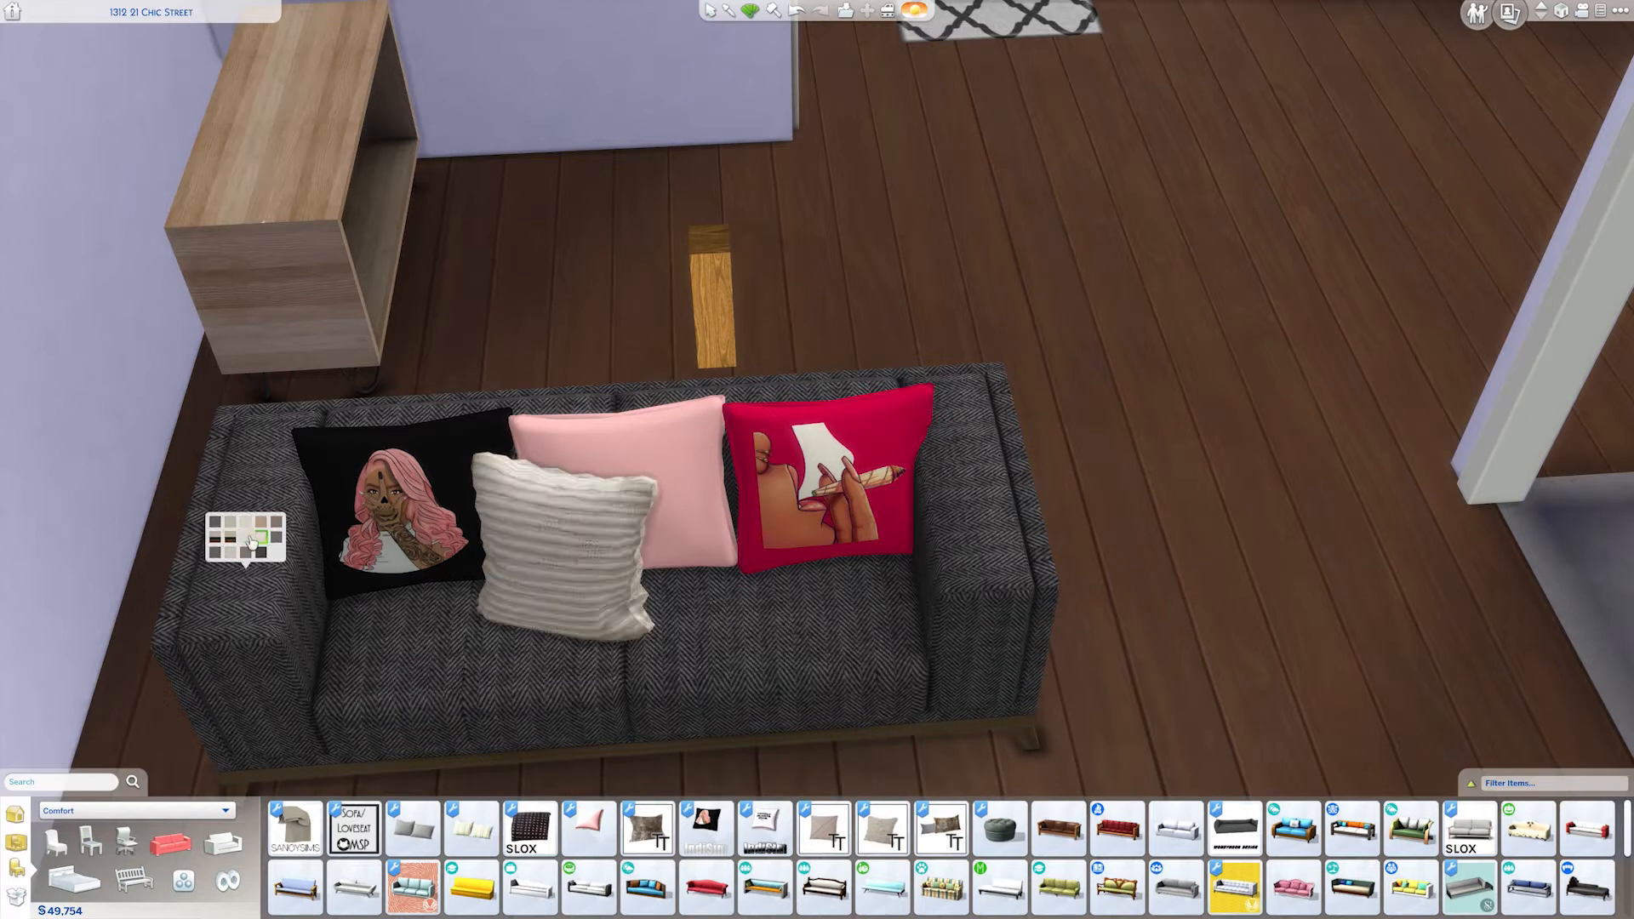
click(264, 548)
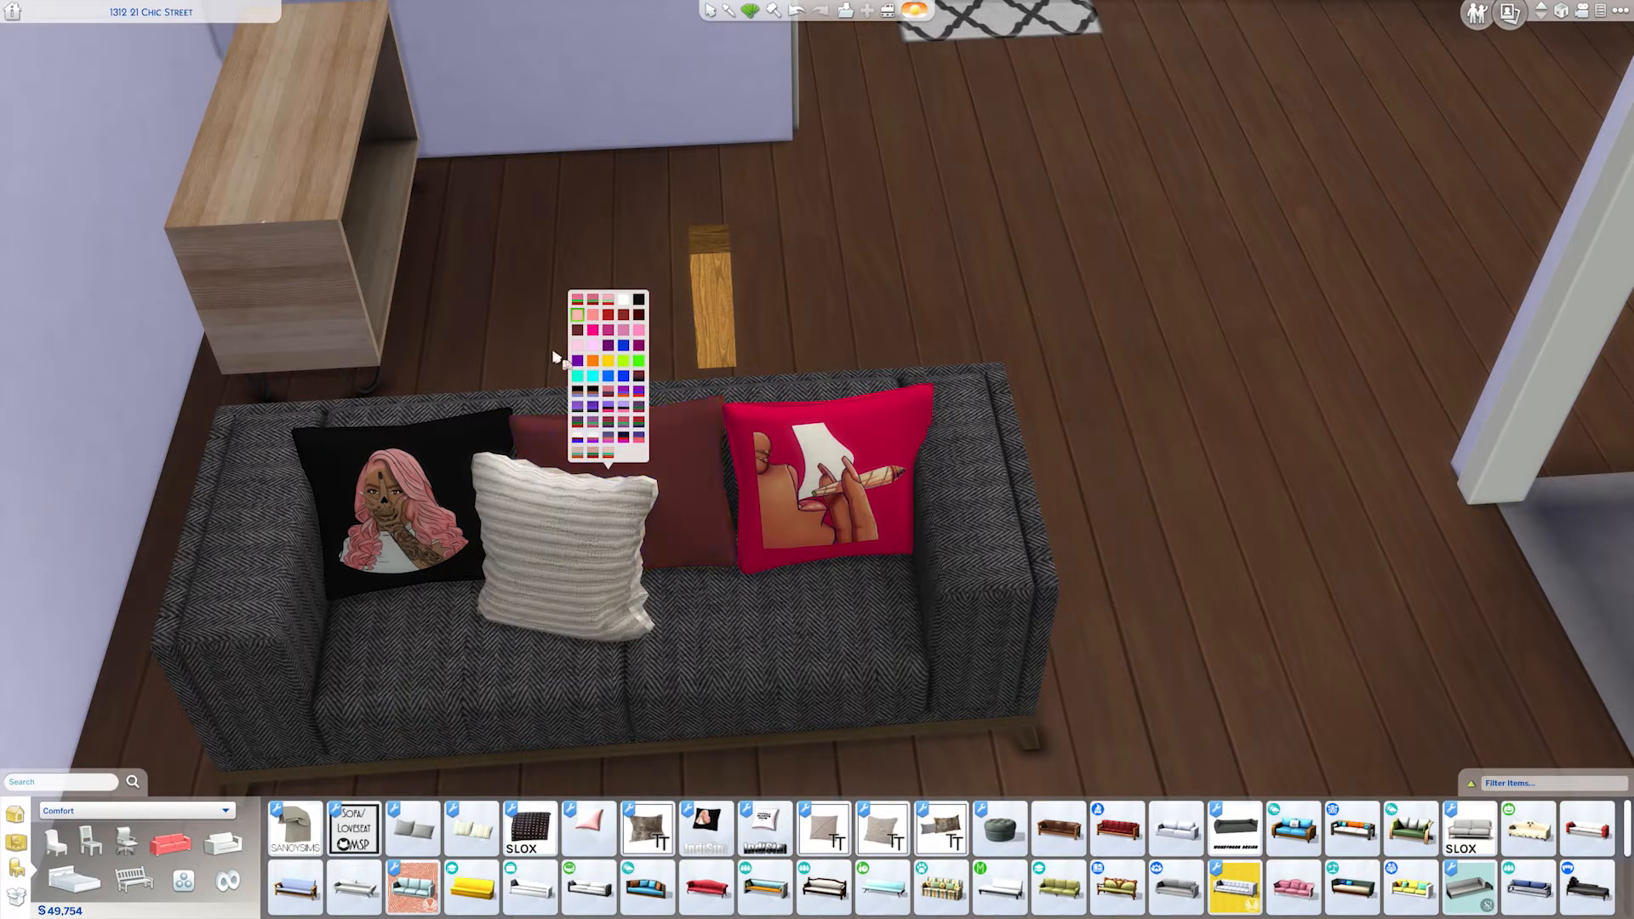
click(636, 424)
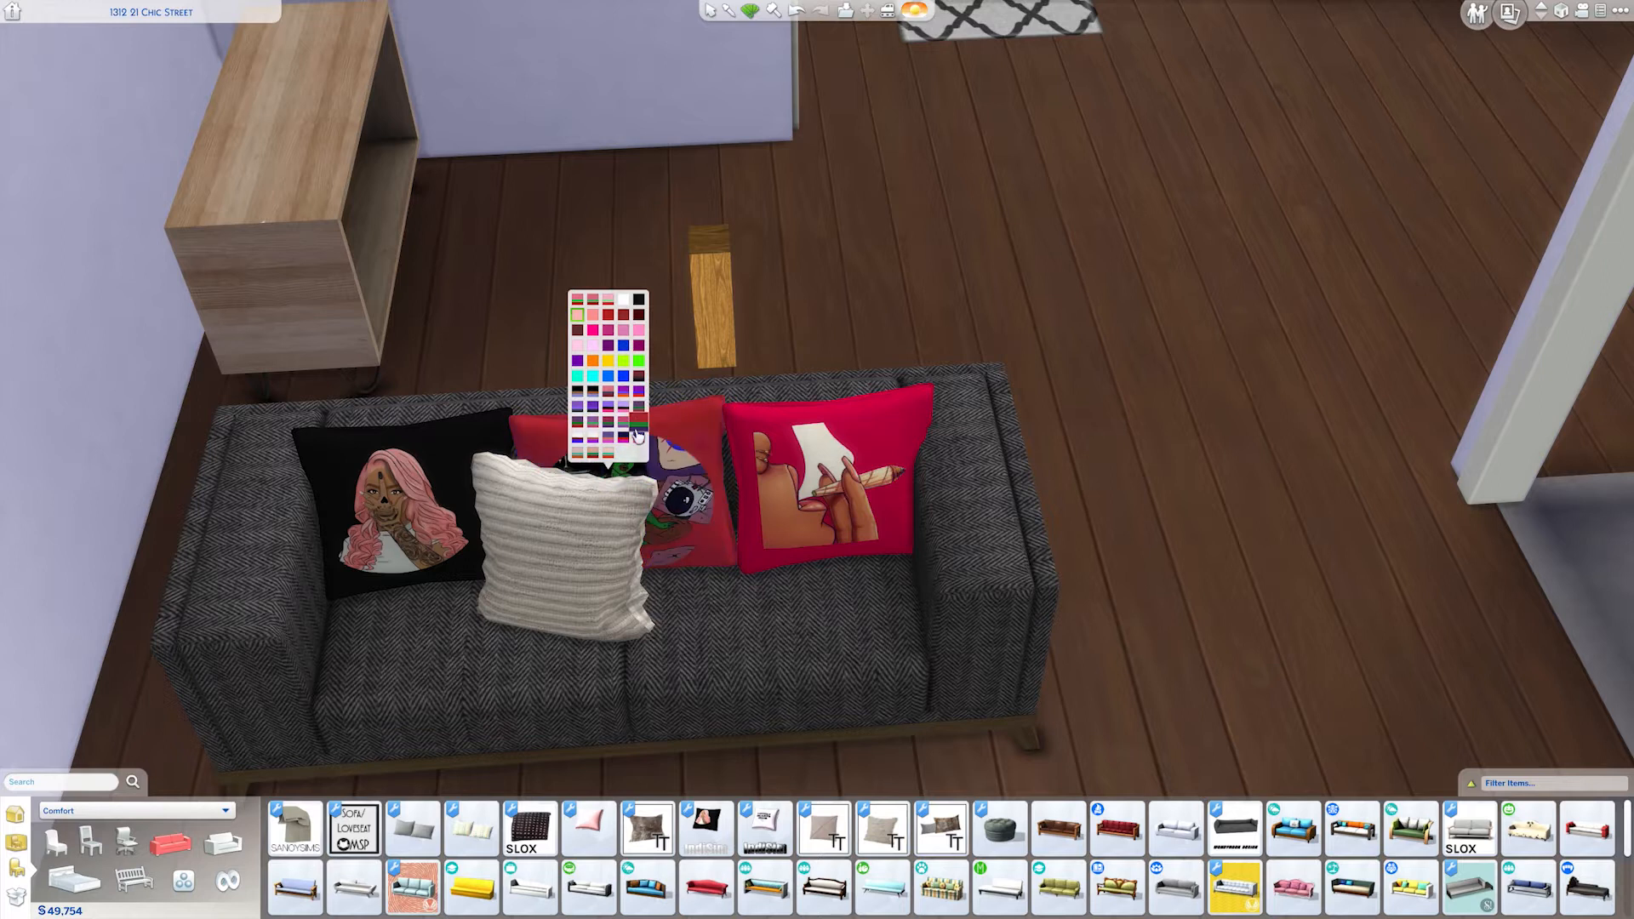
click(608, 351)
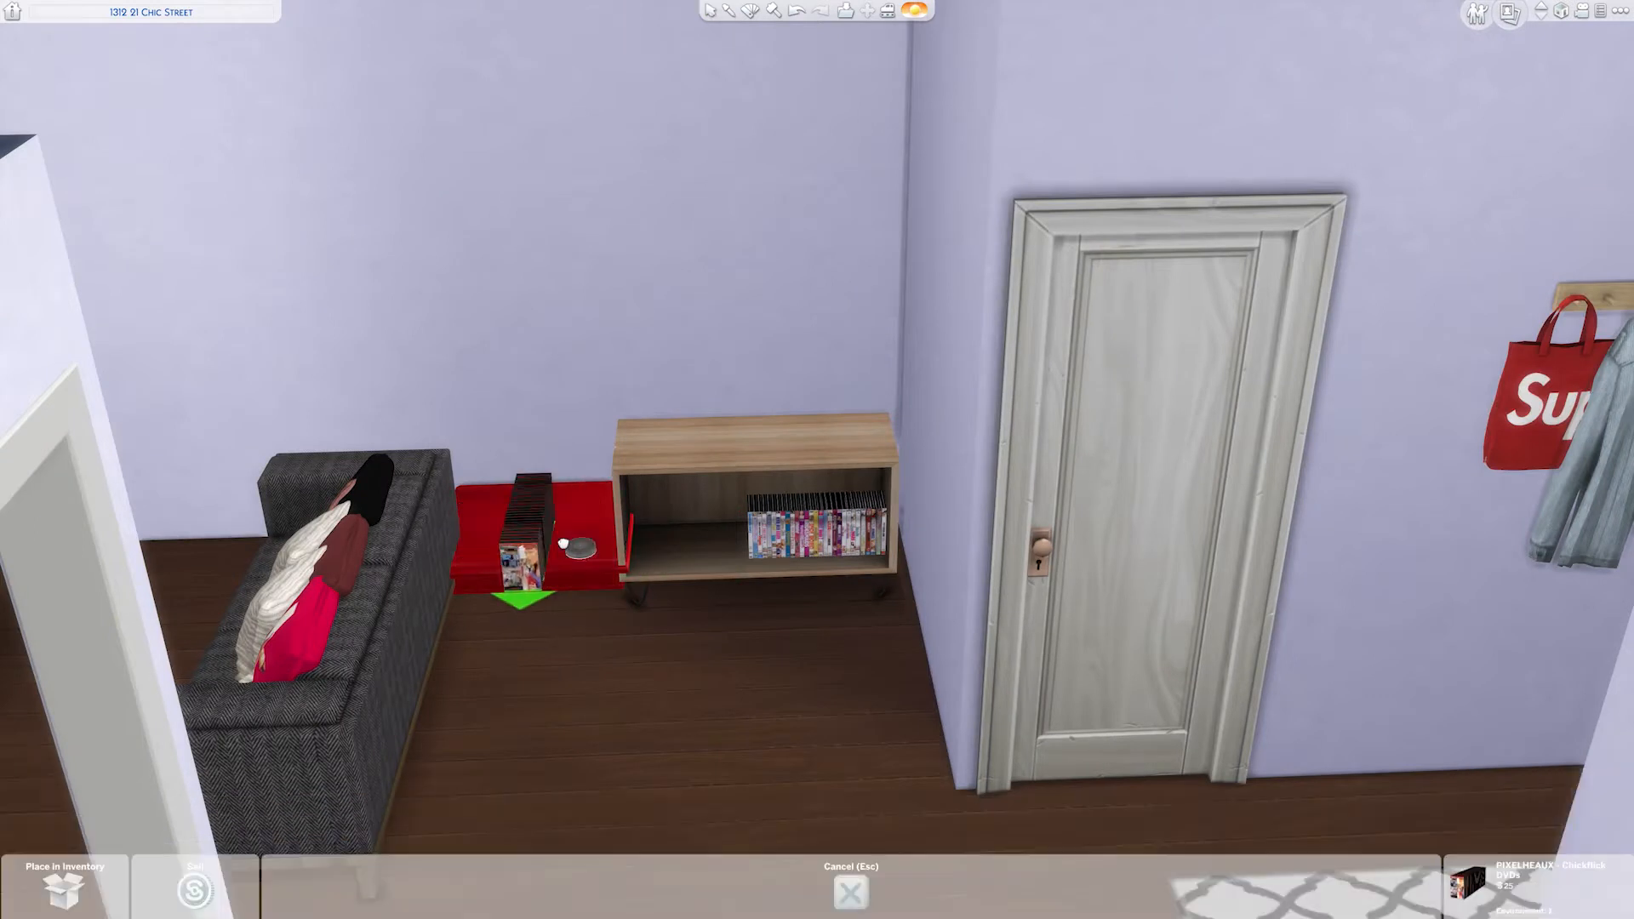
Step: Set the red side table by the couch, then add records, an album, camera and book to the shelf
click(749, 10)
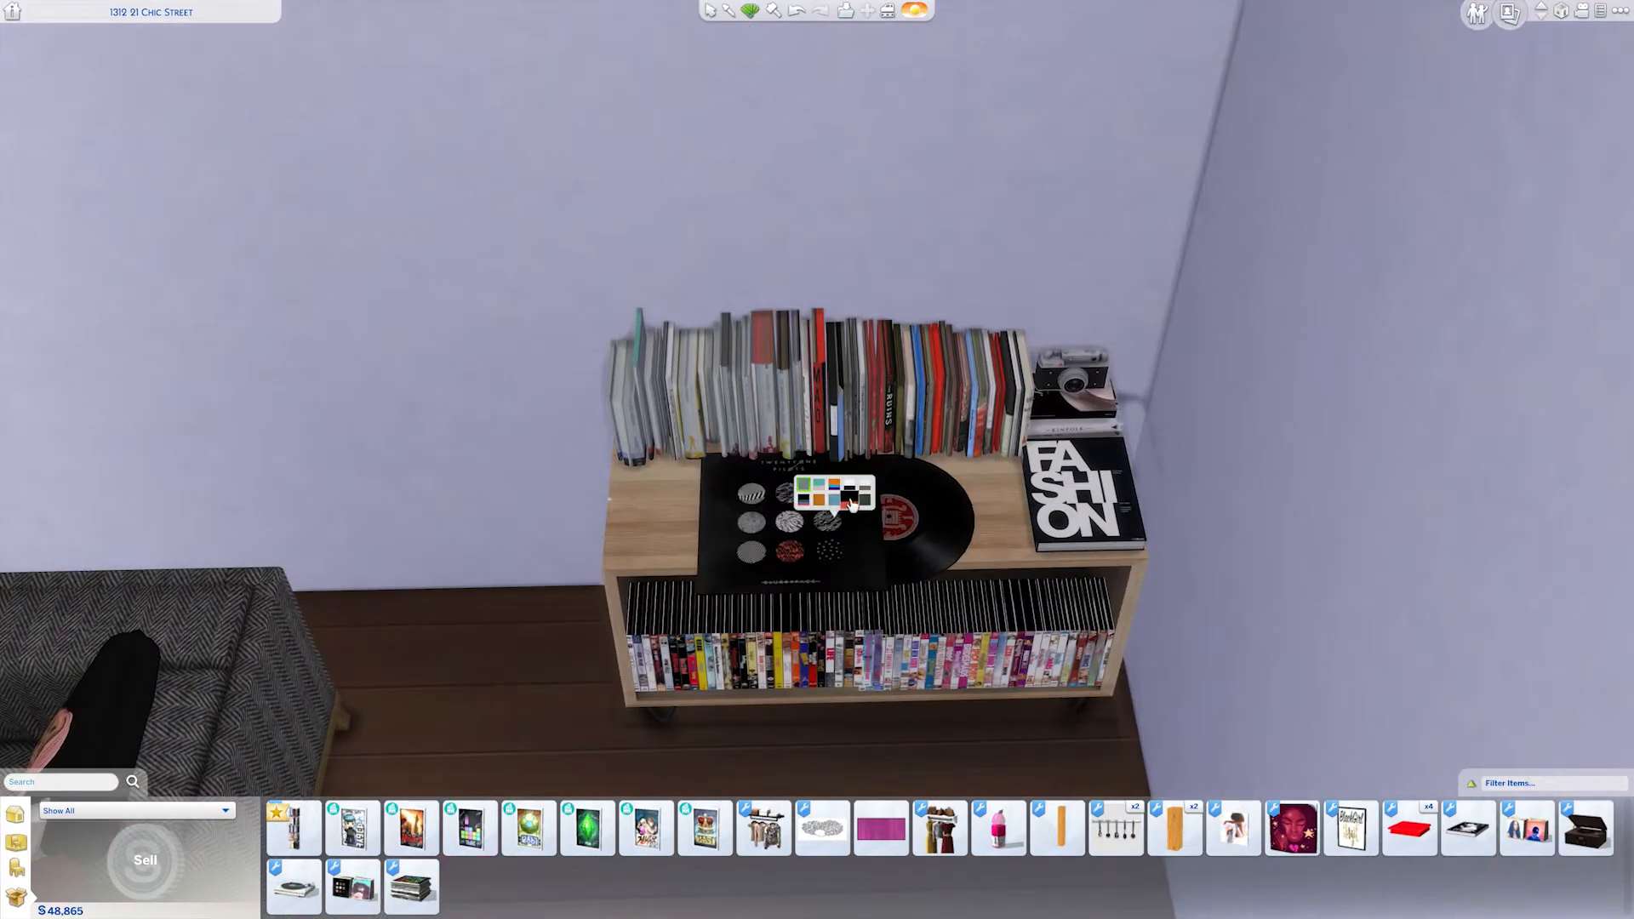
Step: Change the vinyl album cover, then place a dandelion-print double bed in the bedroom
click(808, 490)
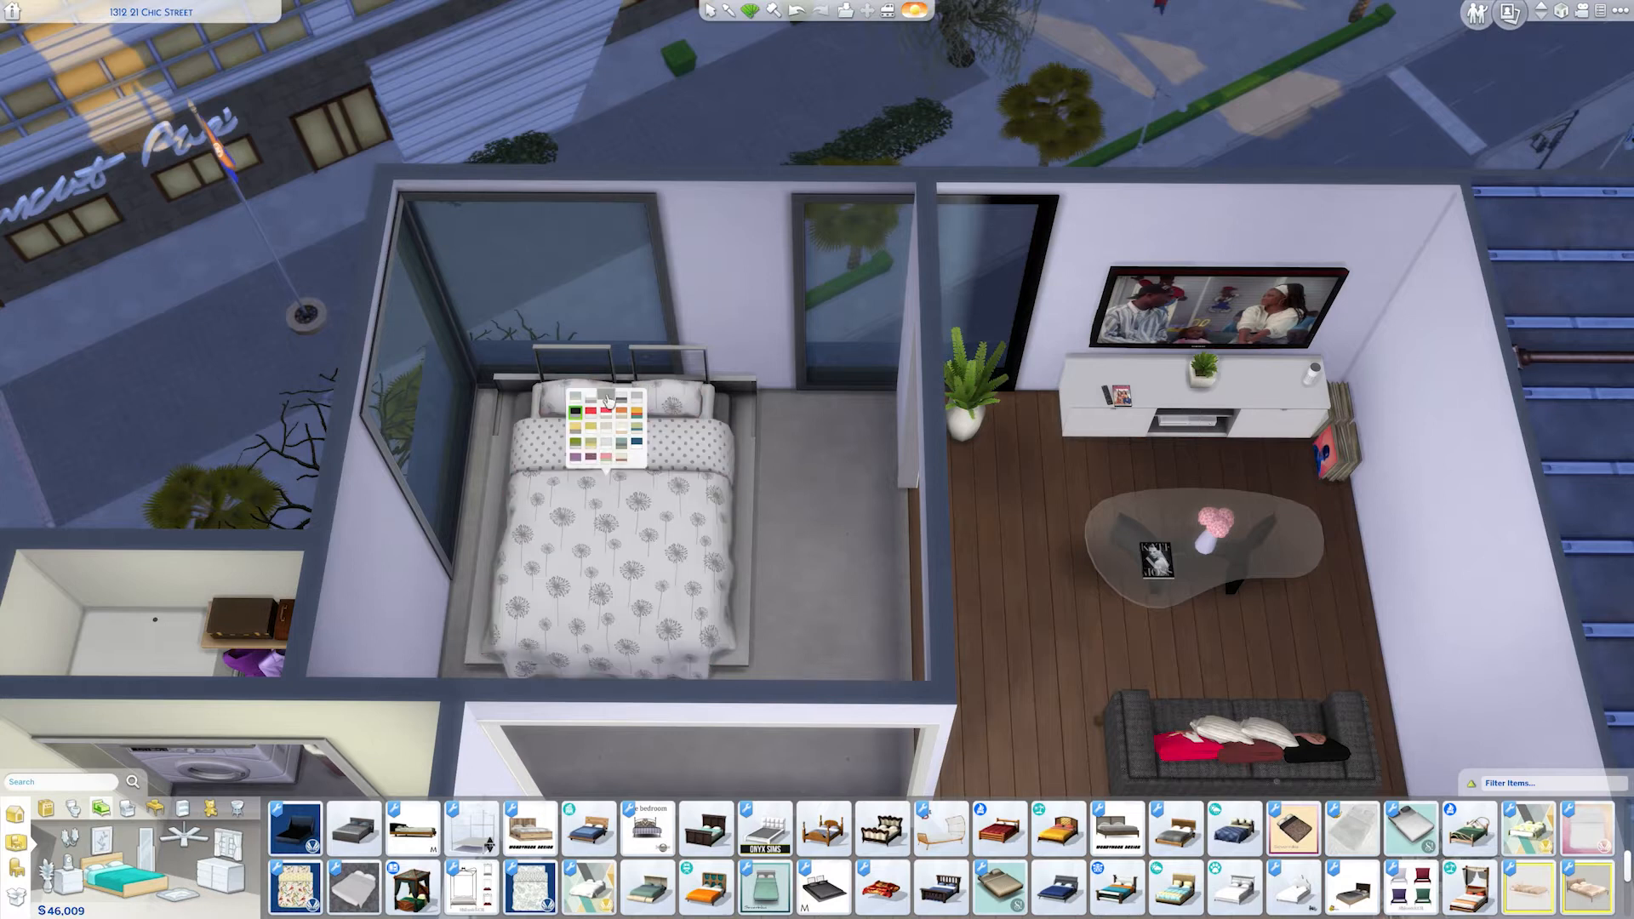
Step: Switch the double bed to the zigzag bedding variation
click(593, 428)
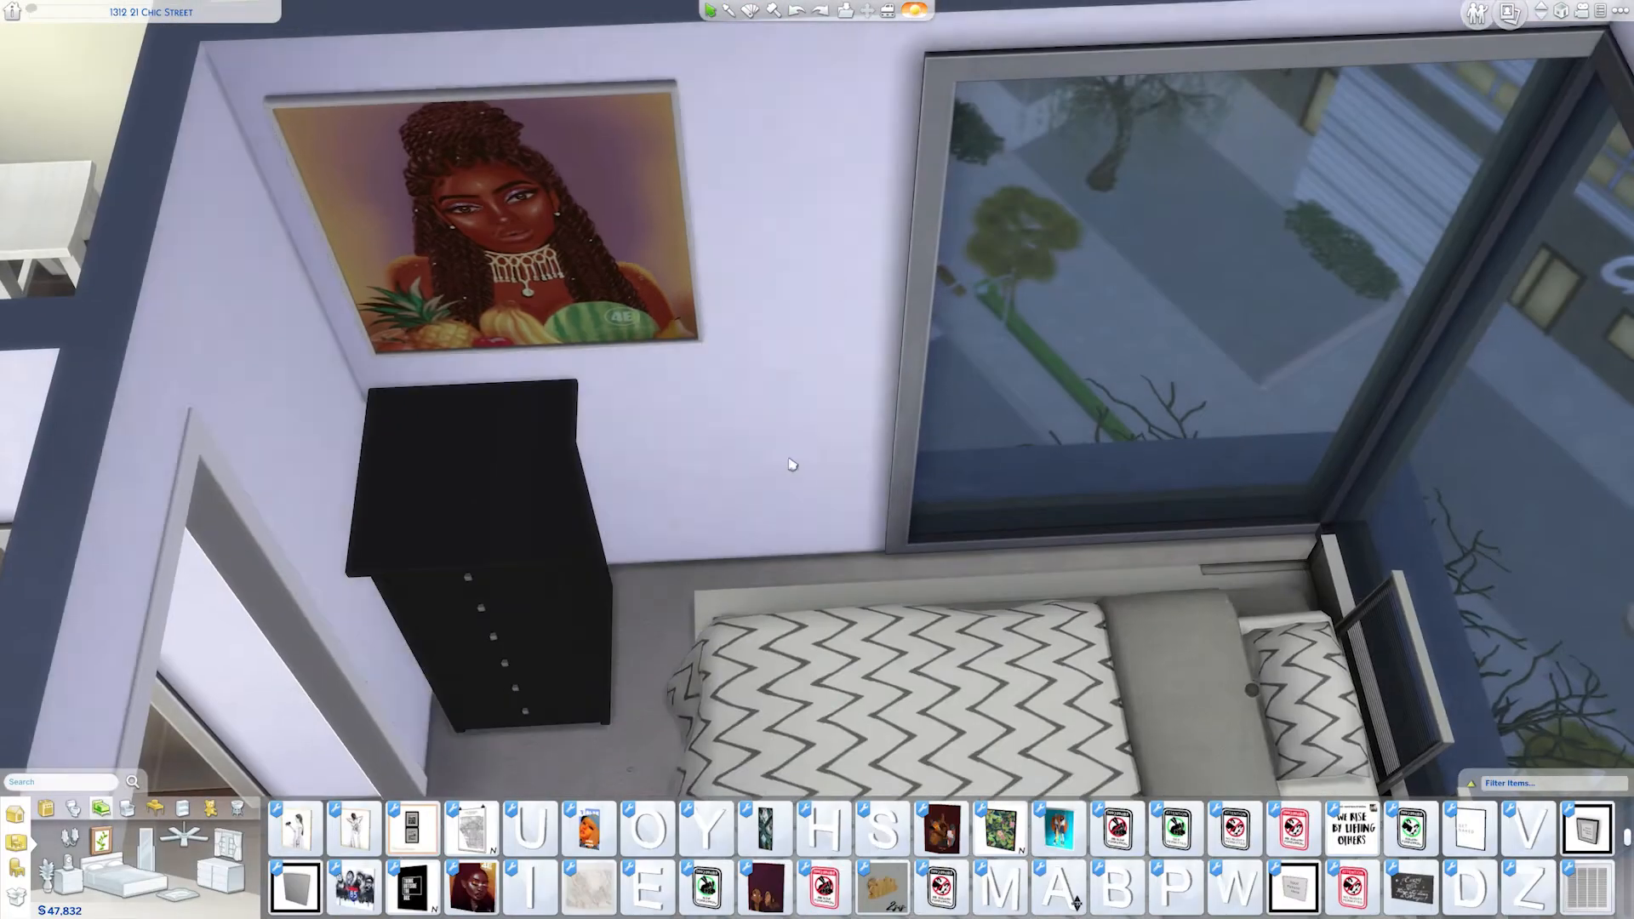
Step: Hang a portrait painting above the black dresser and add a black round side table
click(471, 828)
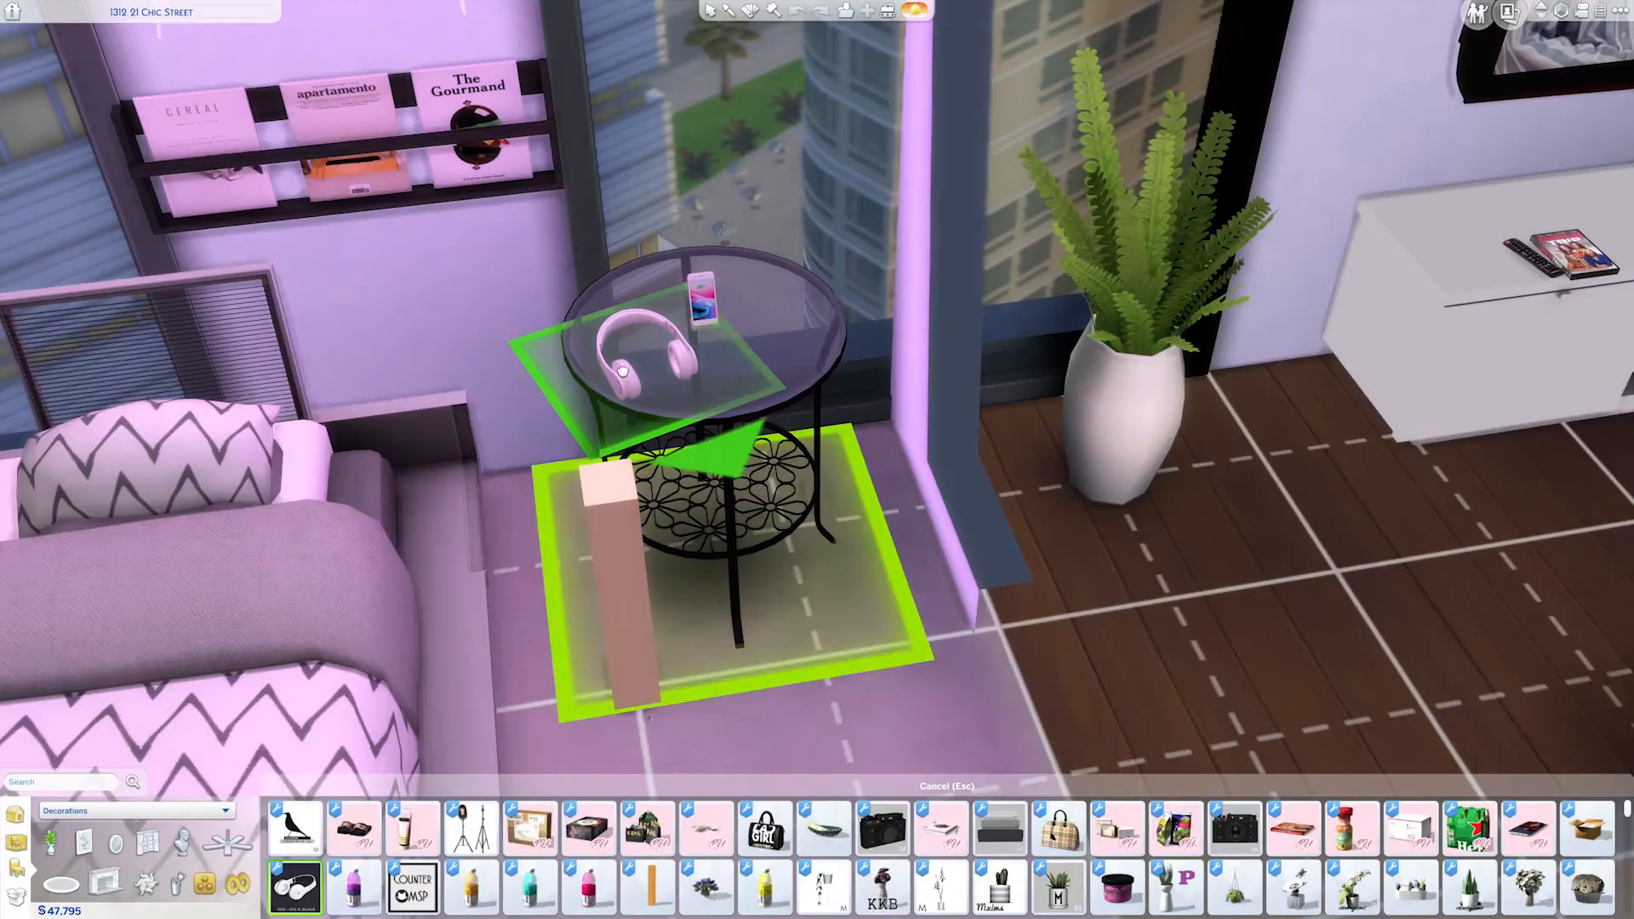
Step: Set the round glass side table down beside the sofa by the window
click(590, 887)
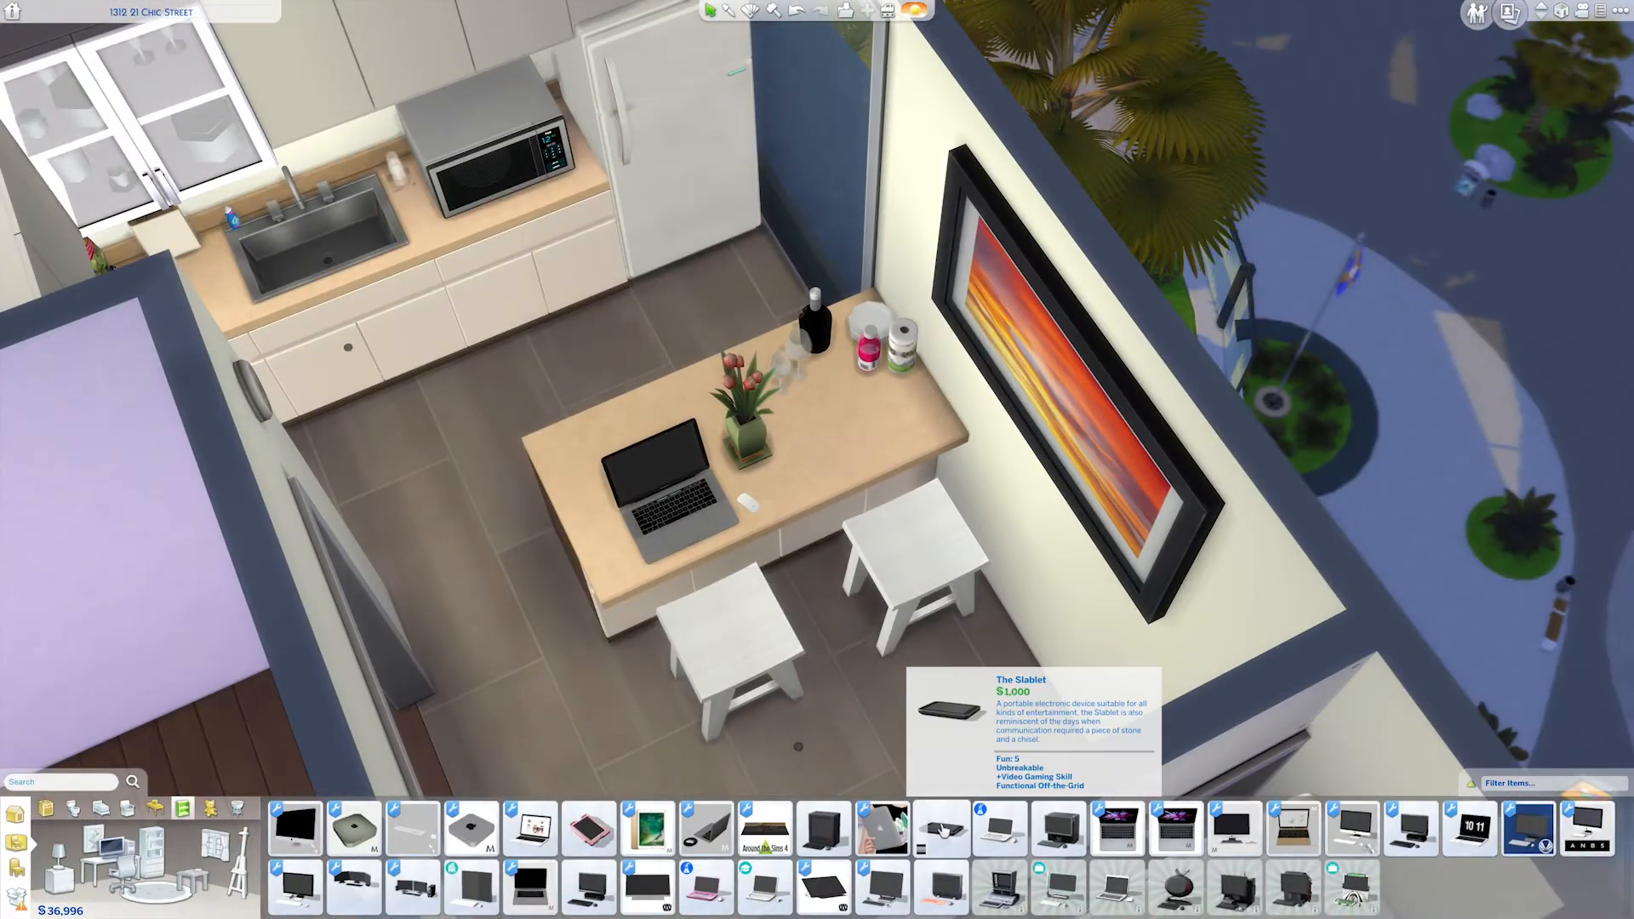
Step: Place the laptop, flower vase and bottles on the kitchen island
click(659, 464)
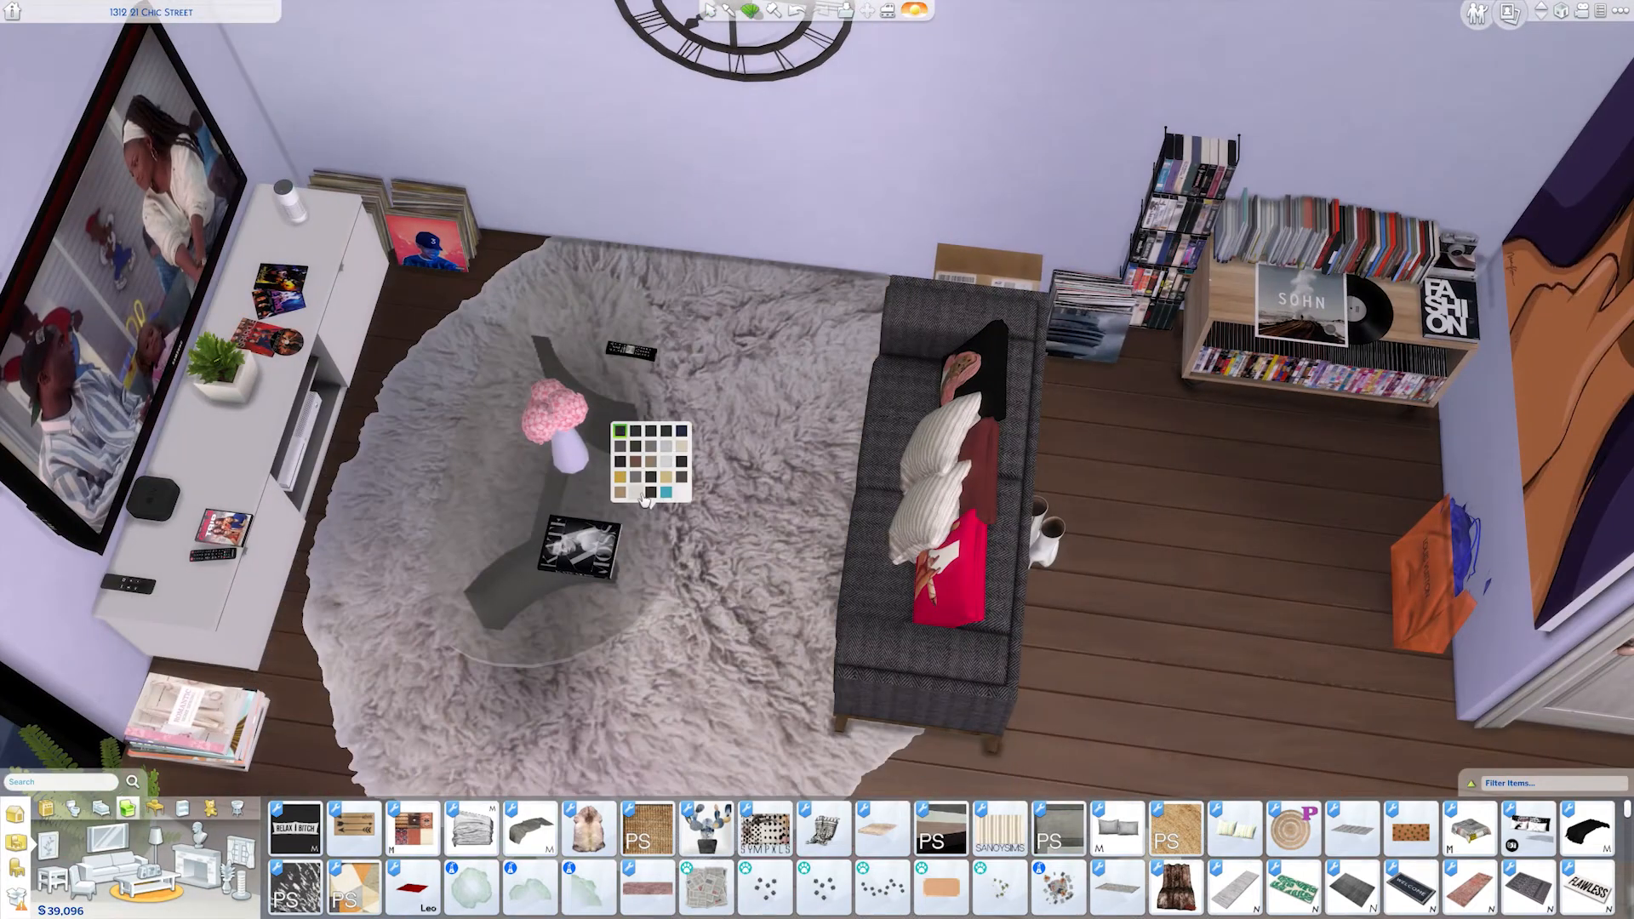
Step: Choose a rug from the Rugs catalog and lay it under the sofa and coffee table
click(1001, 827)
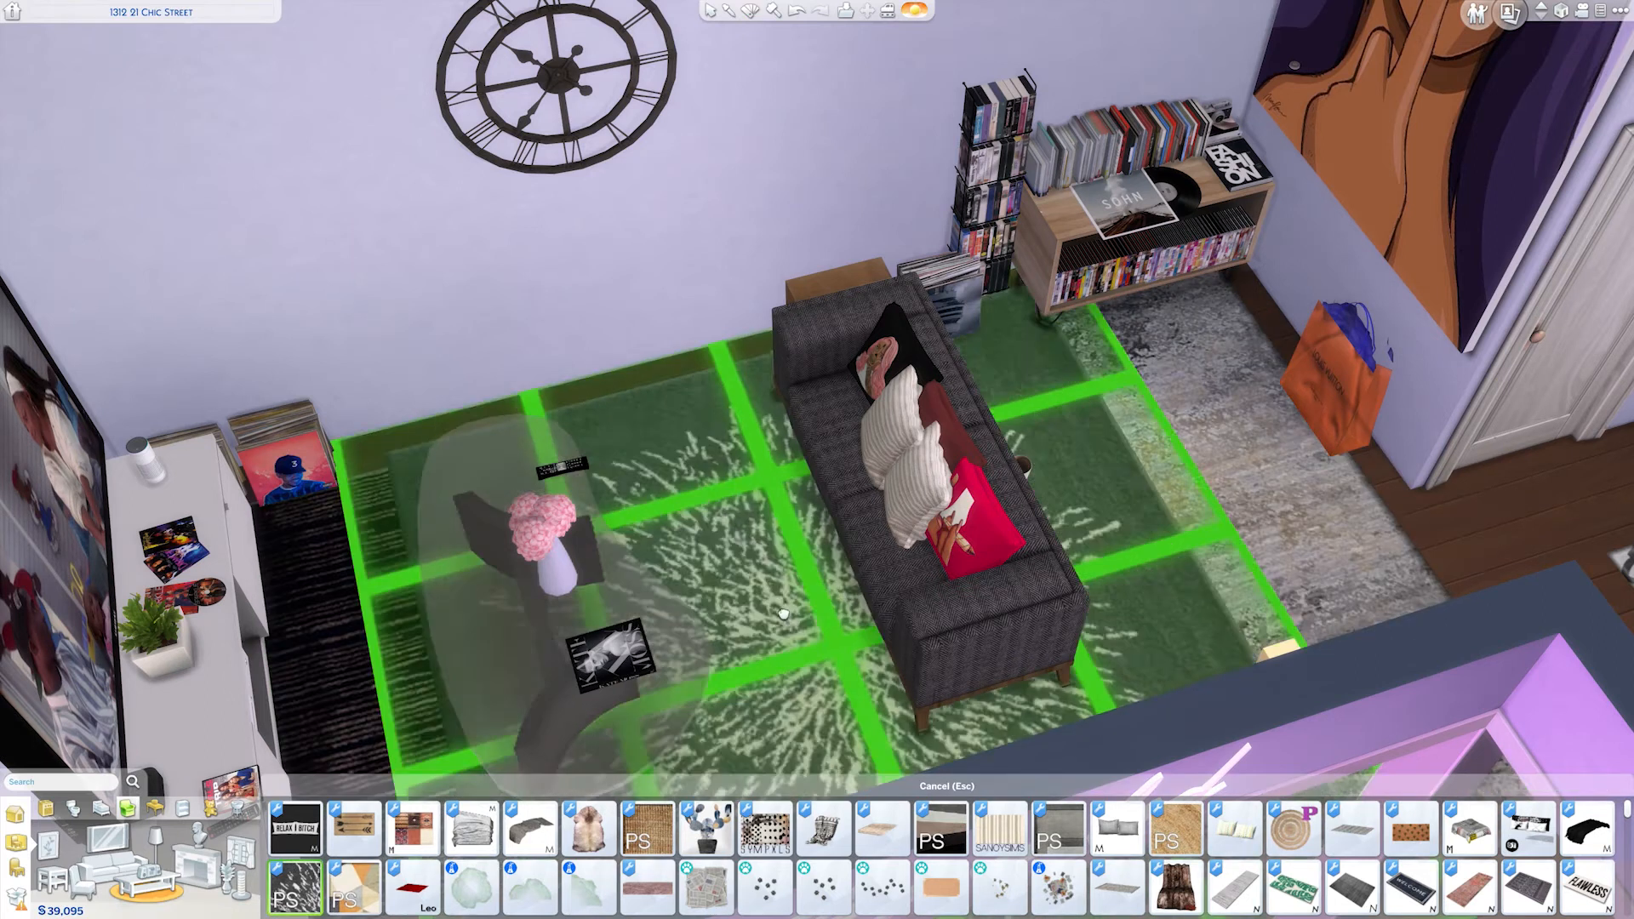
click(881, 828)
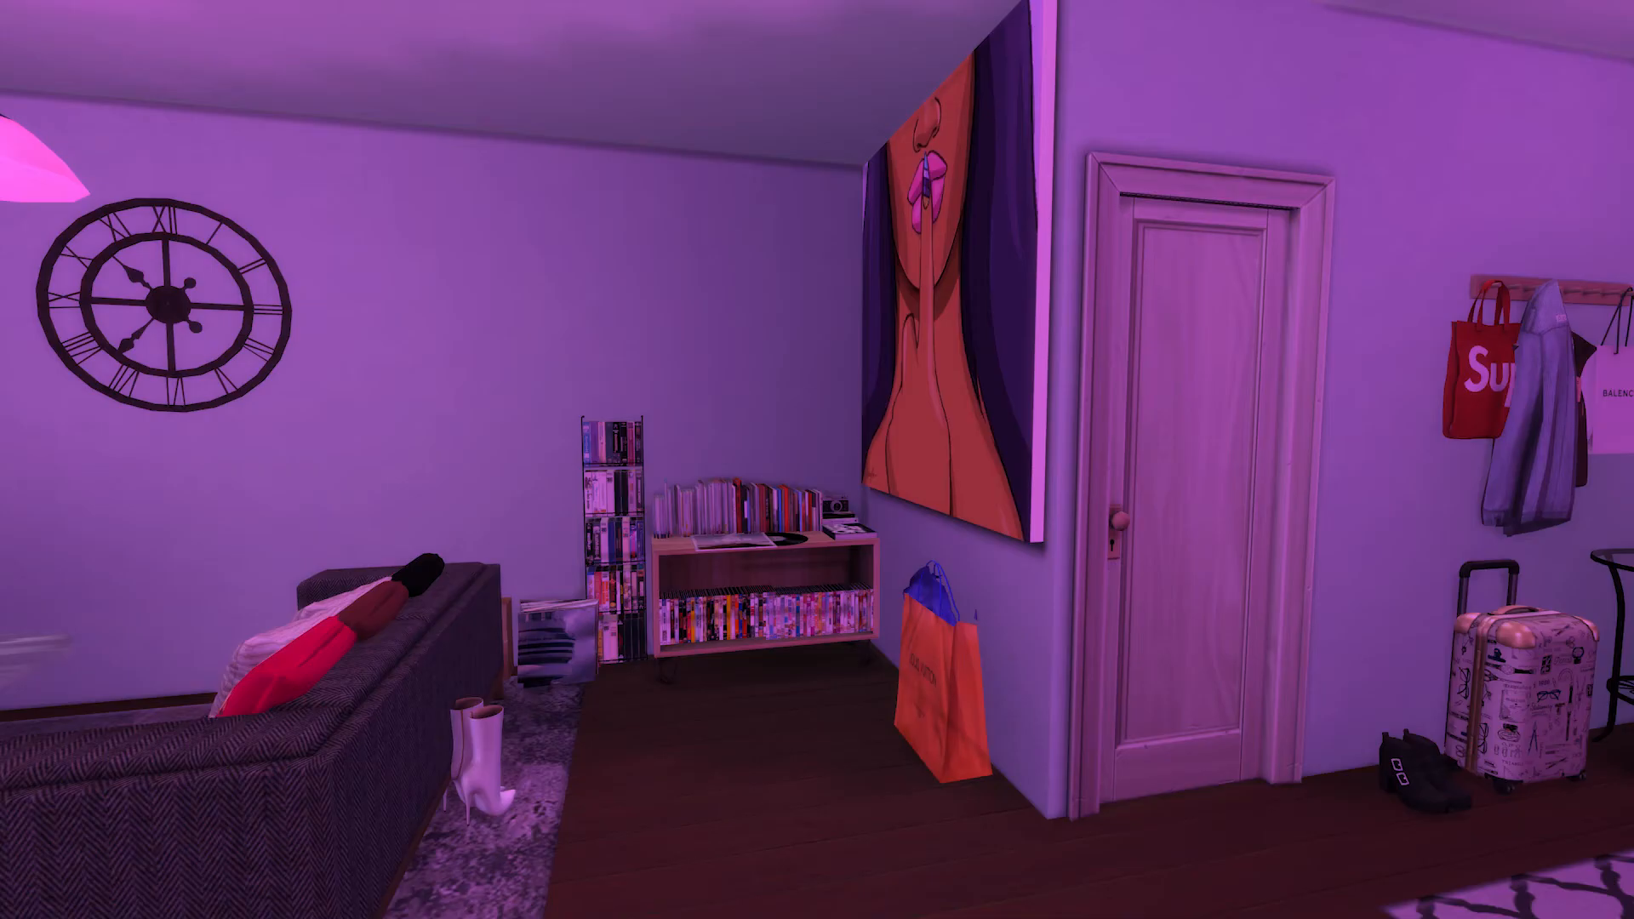
Step: Walk in first-person view from the living room toward the hallway
scroll(right, 3)
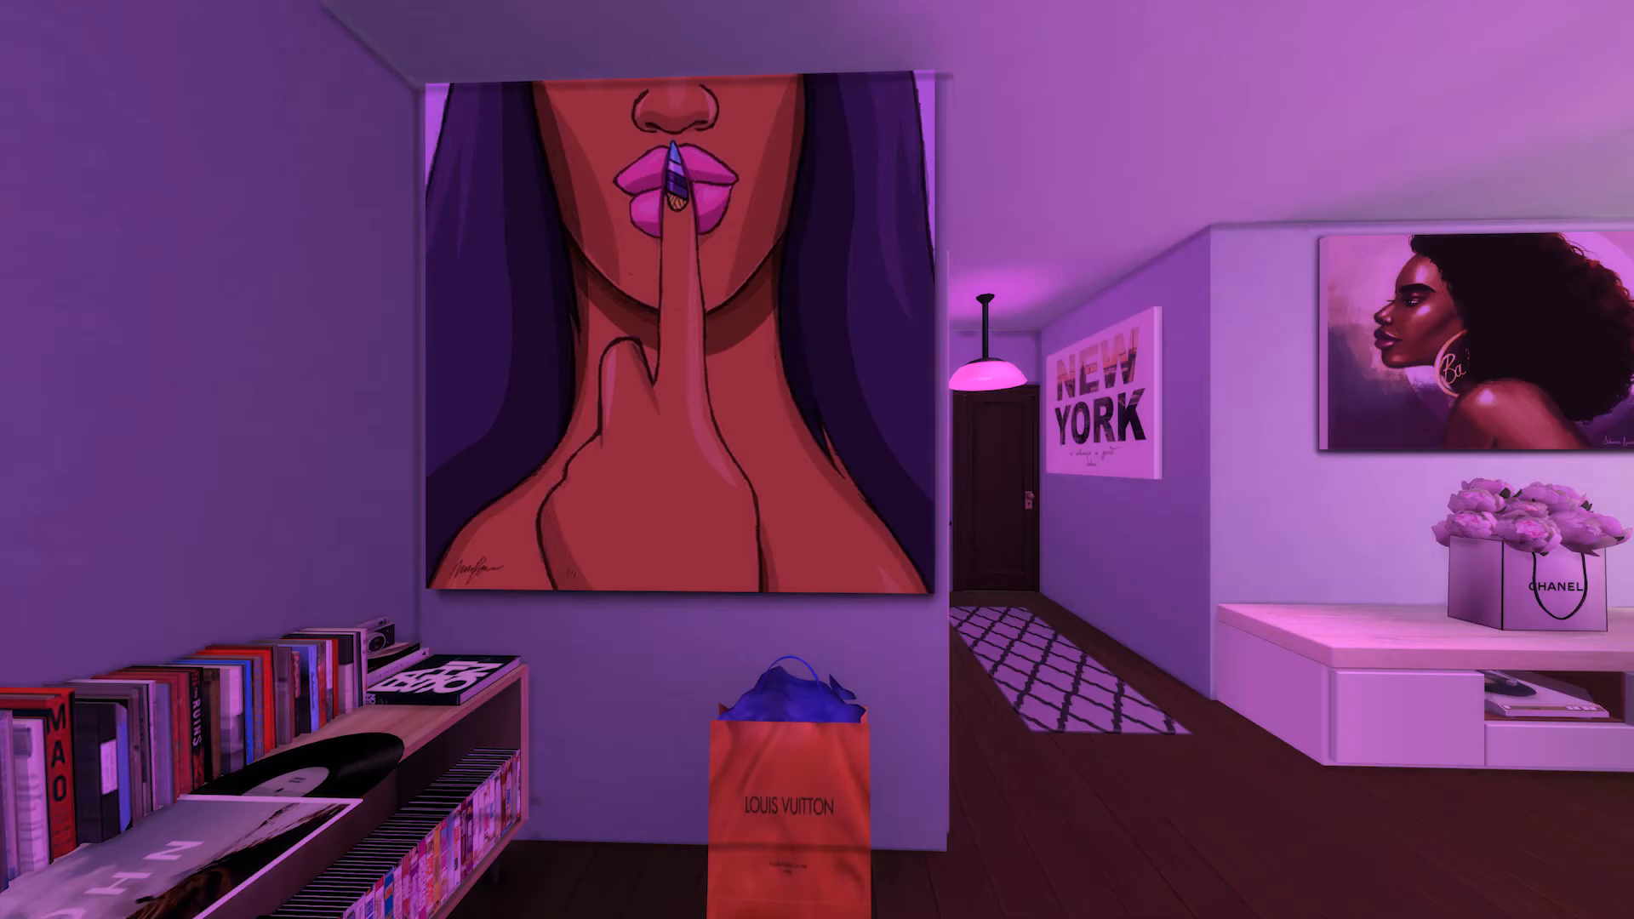